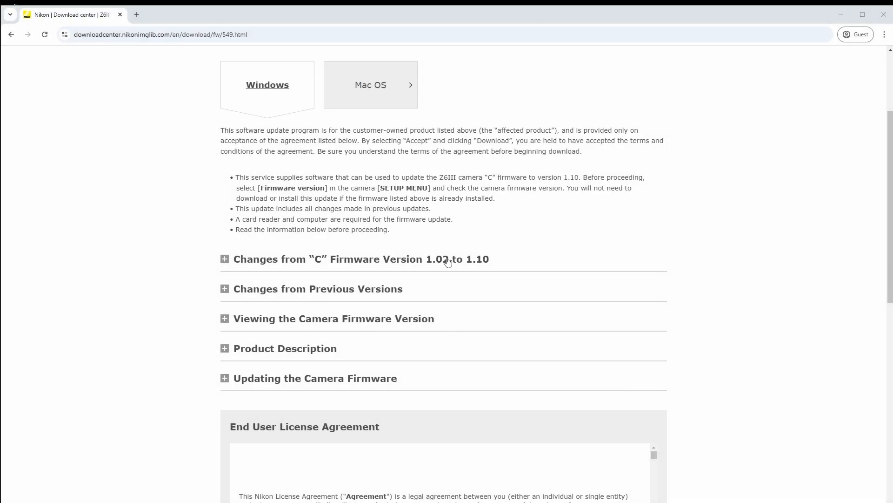
Step: Expand the firmware 1.02-to-1.10 change notes and mark the 'Reduced noise in dark areas of N-Log videos' line
left_click(226, 259)
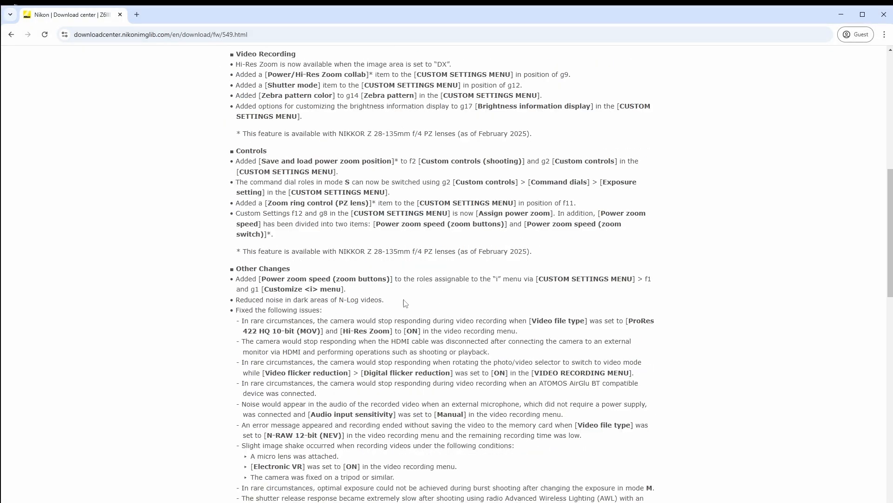
triple_click(309, 298)
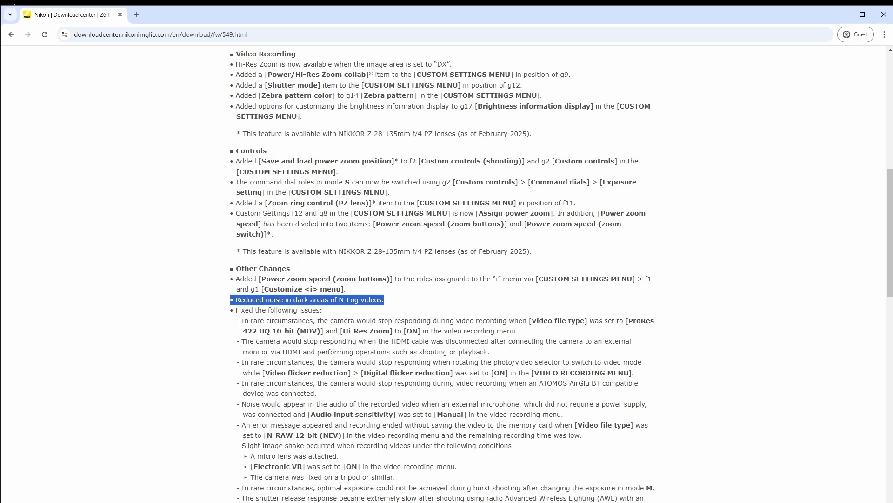
mouse_move(669, 332)
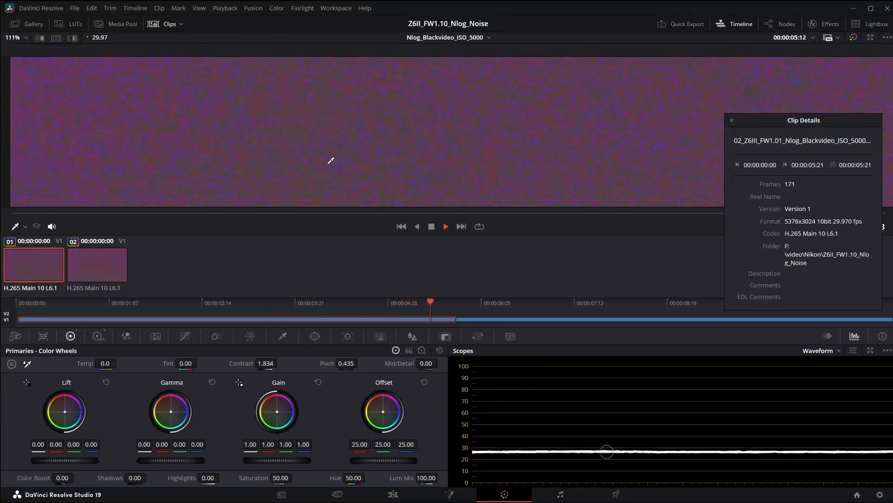
Step: Select the firmware 1.10 black clip (clip 02) and magnify its waveform noise band
left_click(97, 264)
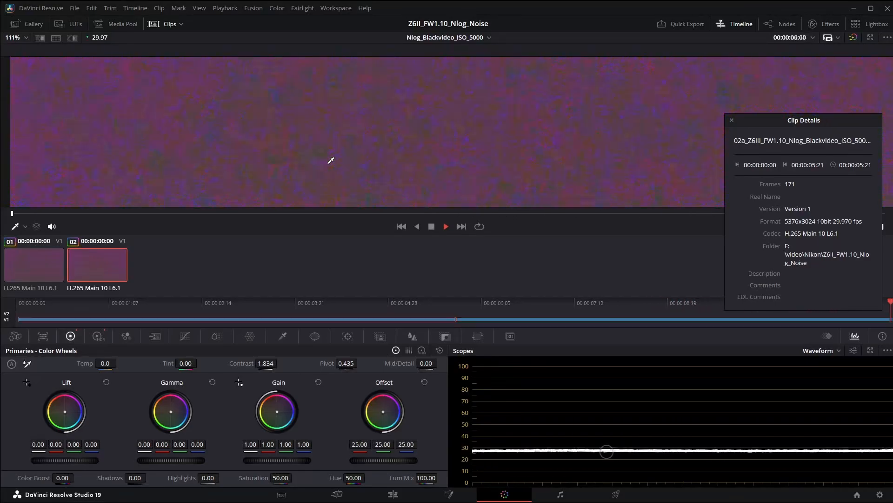
left_click(33, 264)
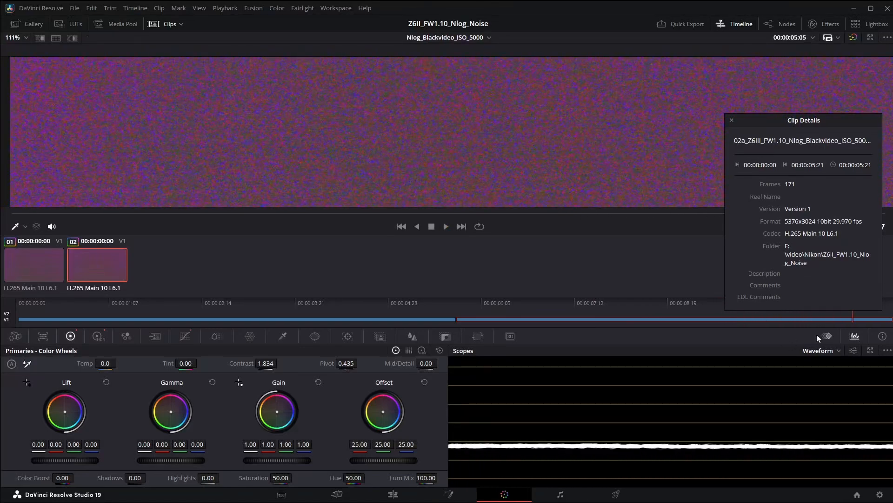
Step: Switch the Scopes panel to Vectorscope for the firmware 1.01 black clip
left_click(835, 351)
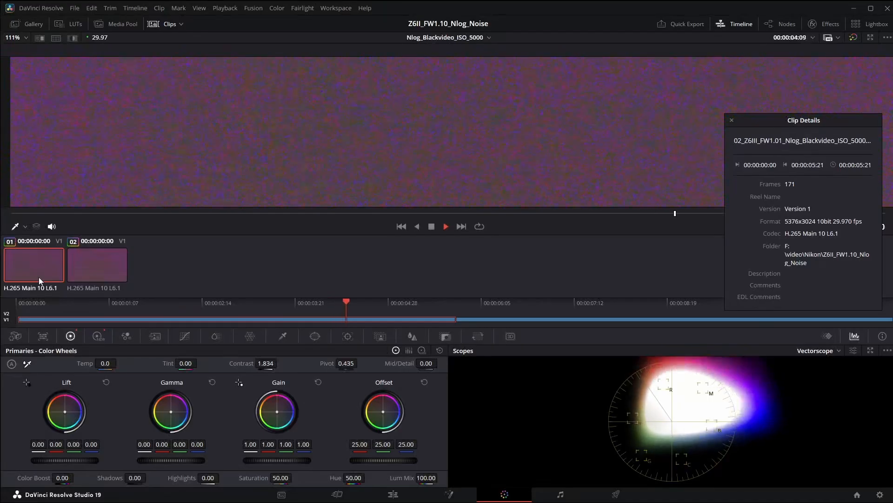
Step: Flip between clip 02 (firmware 1.10) and clip 01 (firmware 1.01) to compare vectorscope noise
left_click(97, 263)
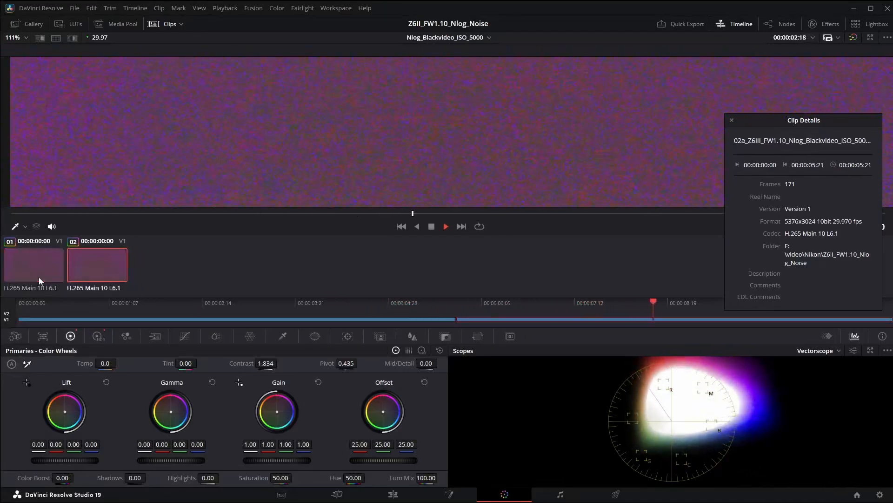
left_click(33, 263)
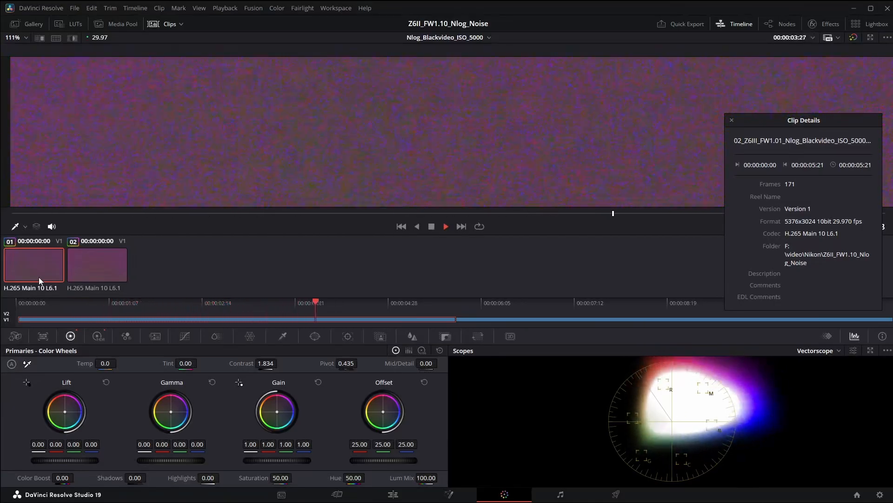
left_click(96, 263)
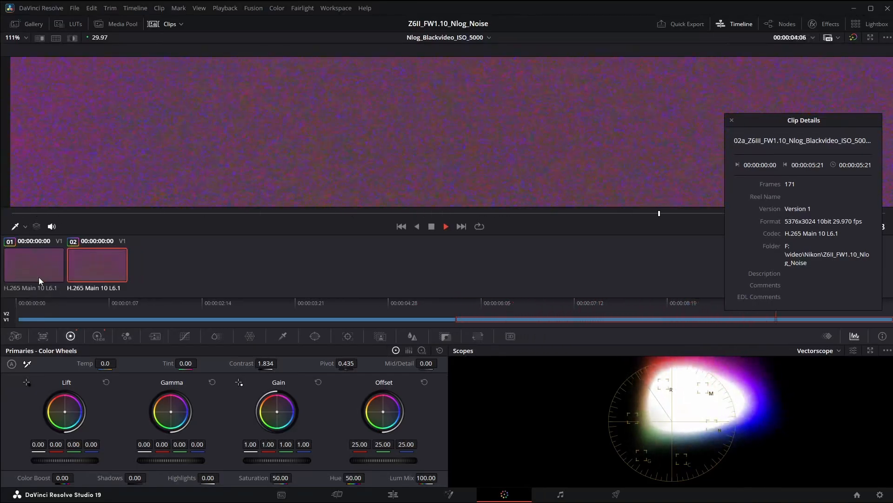
left_click(34, 263)
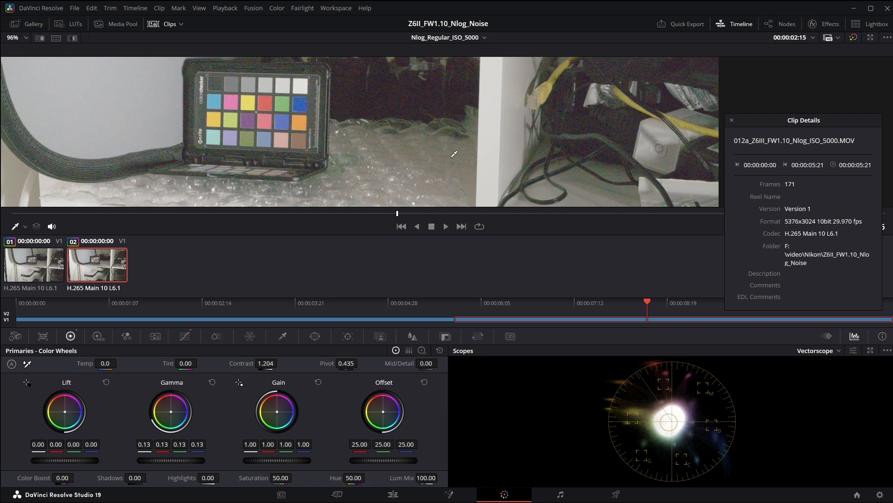
Step: Change the scope to Waveform and select the firmware 1.01 colour-chart ISO 5000 clip
left_click(817, 351)
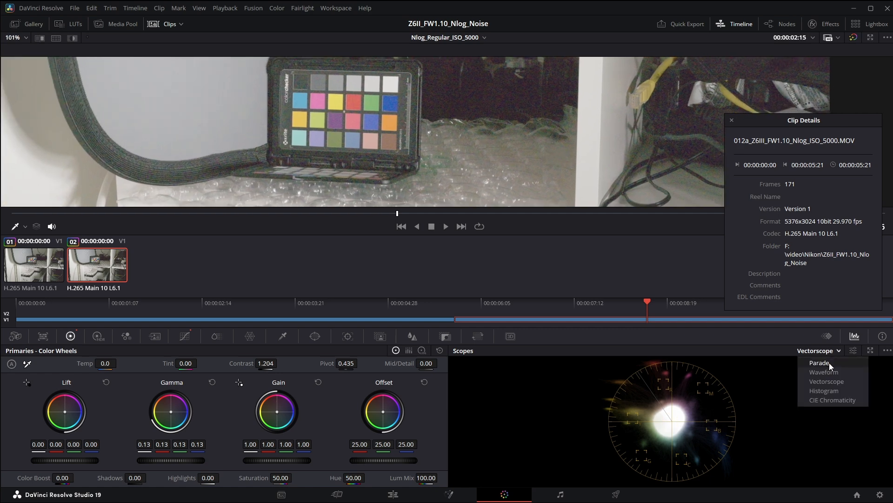
left_click(823, 371)
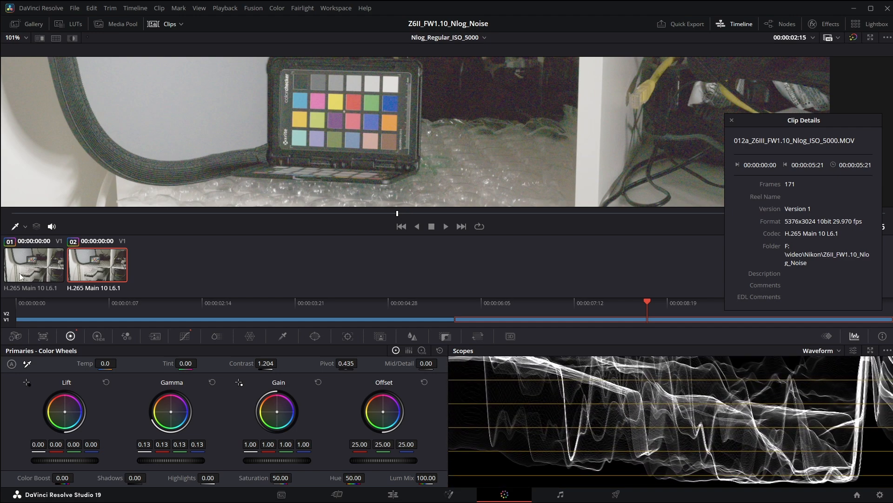
left_click(34, 264)
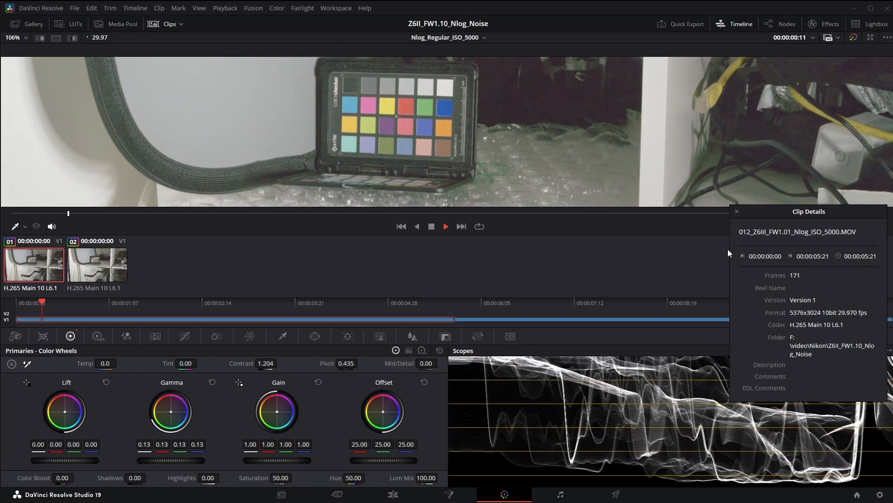
Step: Play the colour-chart clip and alternate with clip 02 to compare waveforms
left_click(195, 308)
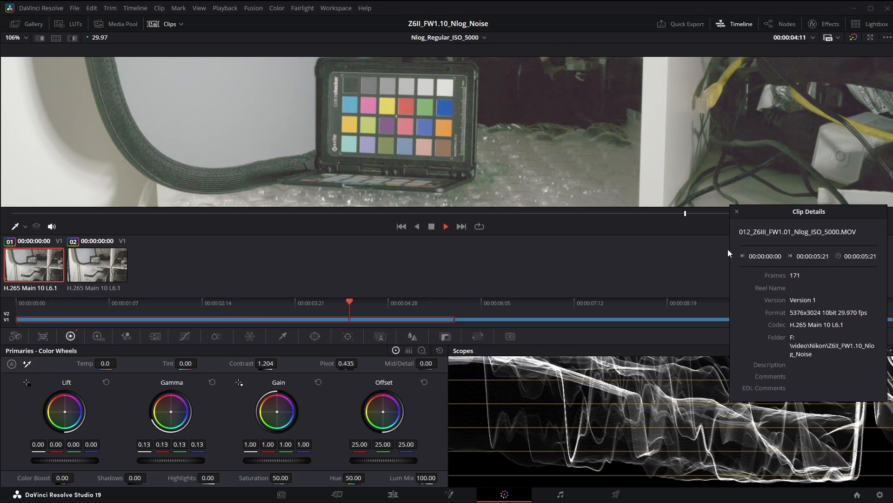
left_click(95, 263)
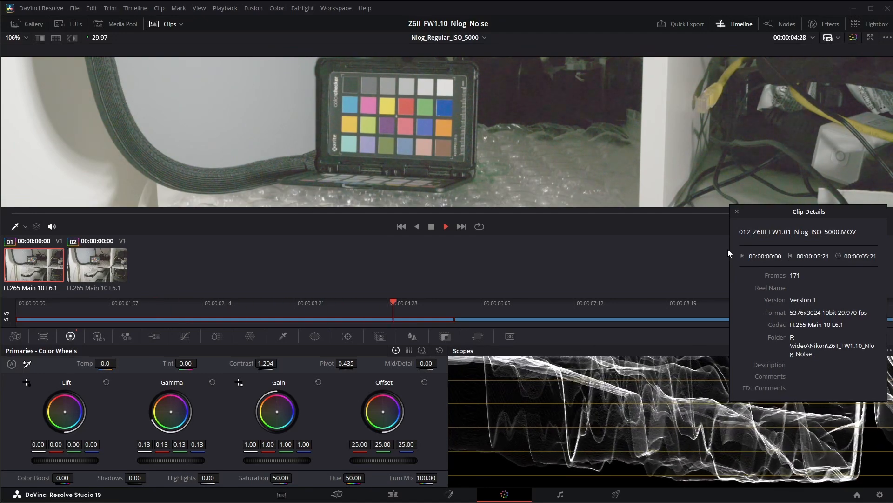
left_click(97, 264)
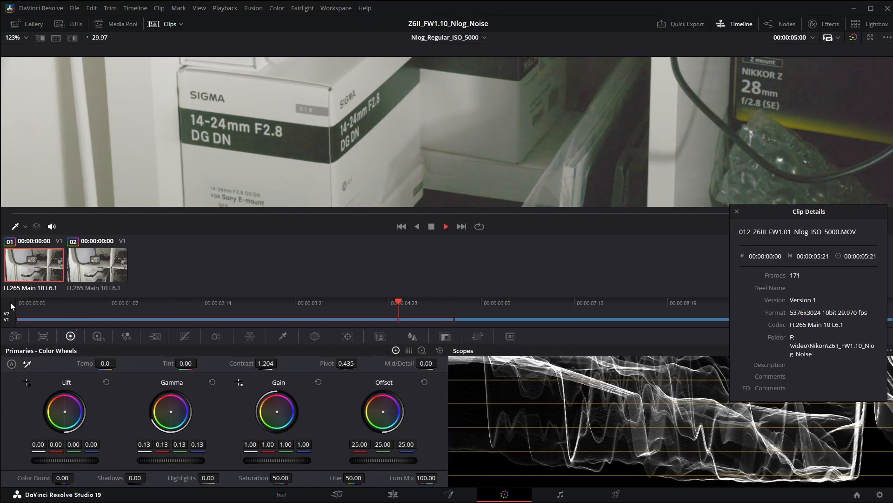
Step: Select the firmware 1.01 clip to frame its shadowy lens-box area in the viewer
left_click(96, 265)
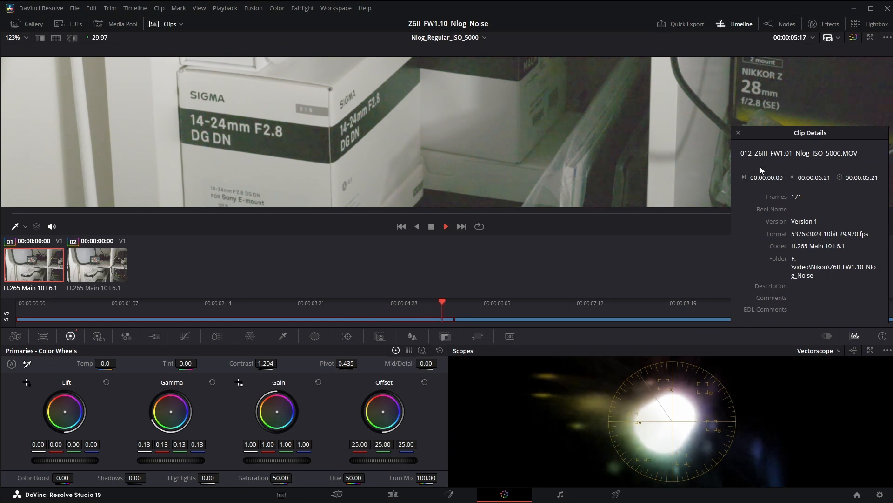
Step: Play clip 01 on the vectorscope, then select the firmware 1.10 colour-chart clip (clip 02)
left_click(96, 263)
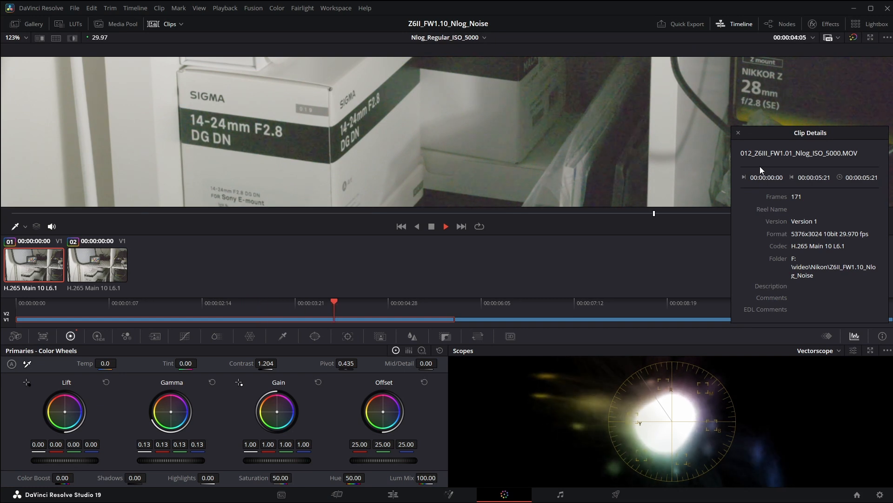
left_click(97, 263)
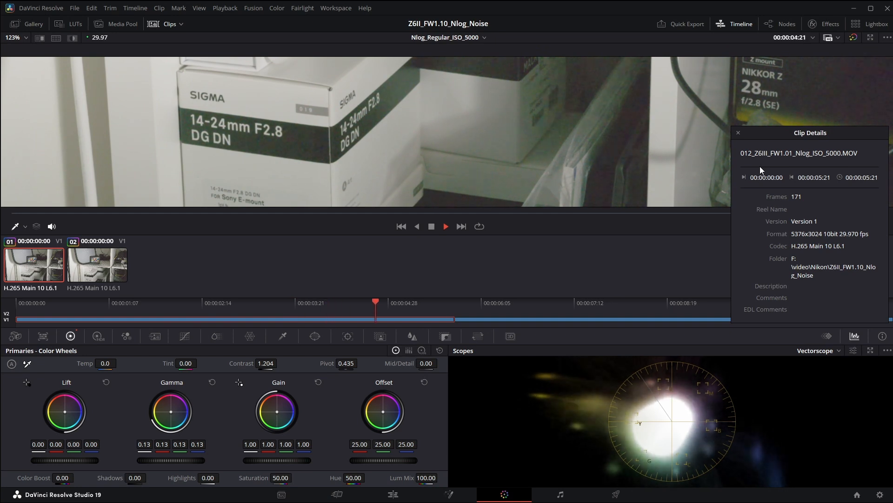
left_click(96, 263)
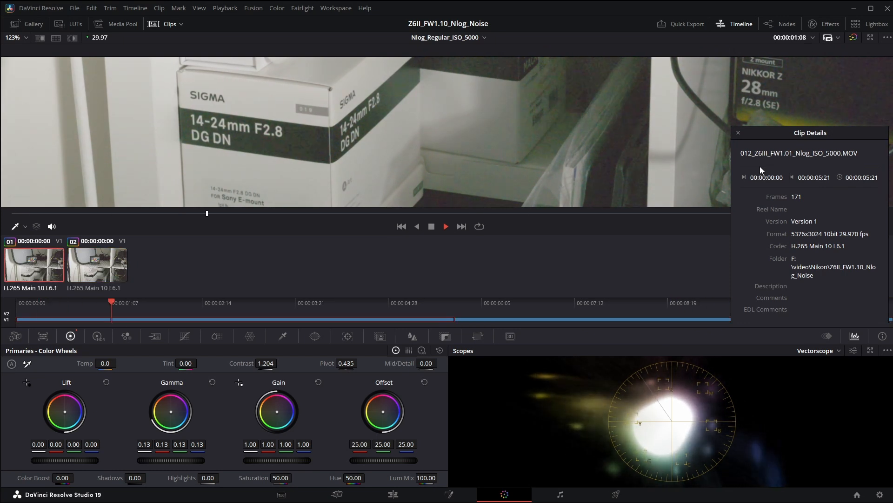
left_click(97, 265)
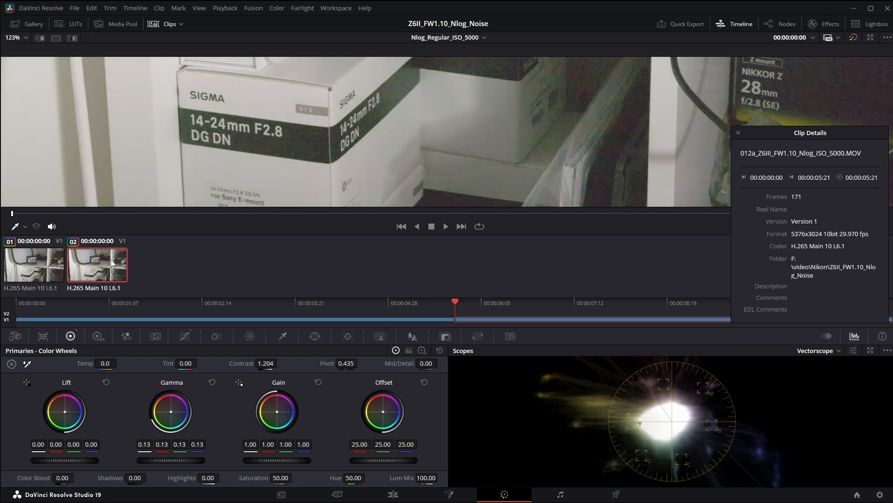